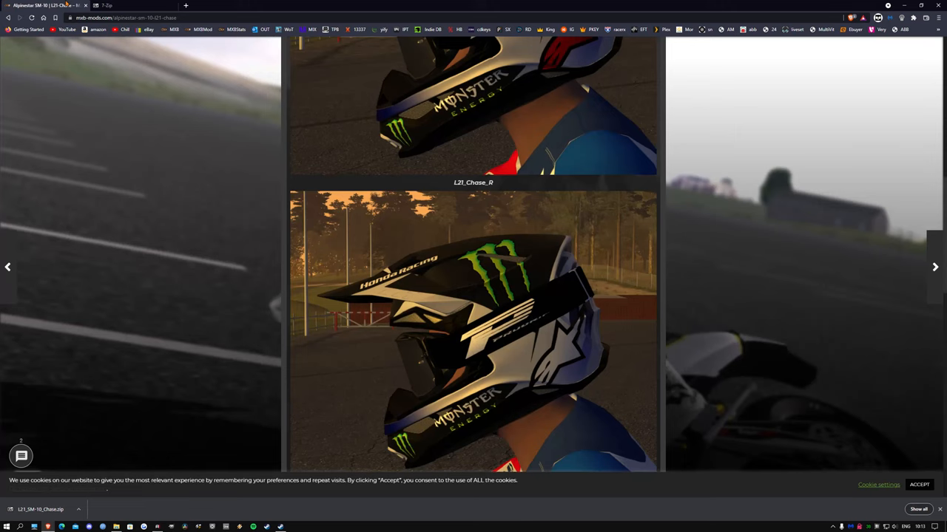
Step: Scroll the L21 Chase helmet mod page to read its Mod Instructions install path
scroll(down, 3)
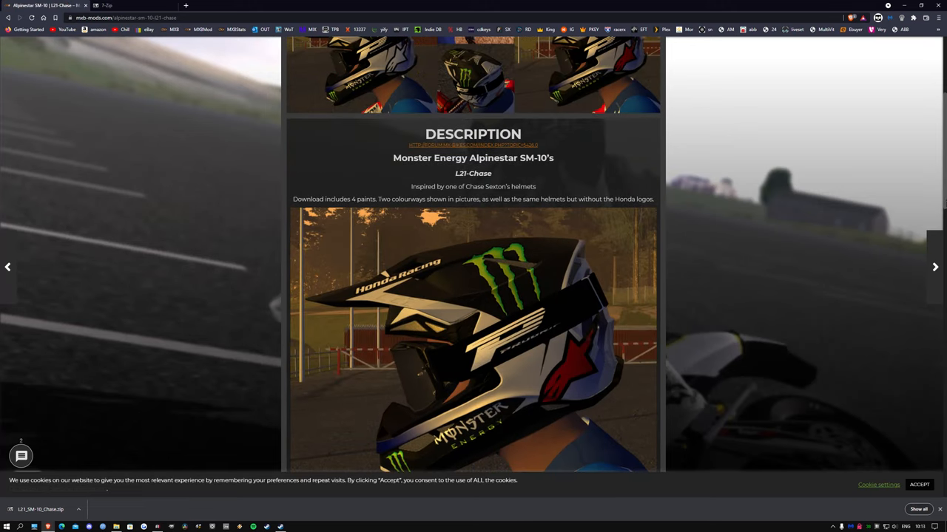
scroll(up, 3)
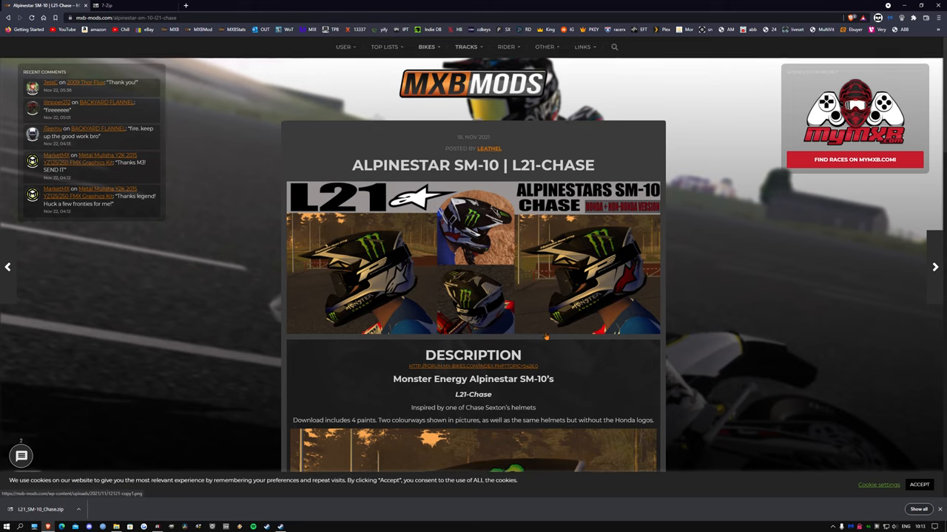
scroll(down, 3)
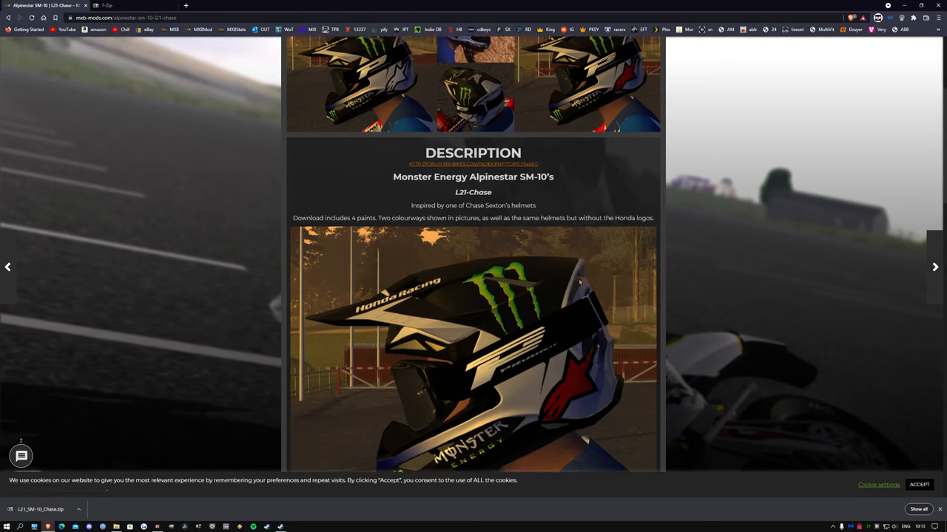
scroll(down, 3)
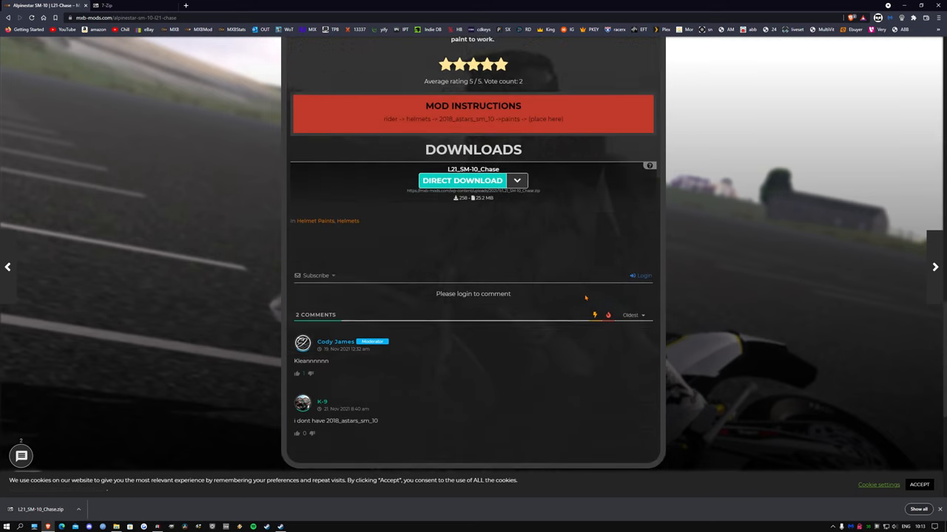
scroll(up, 3)
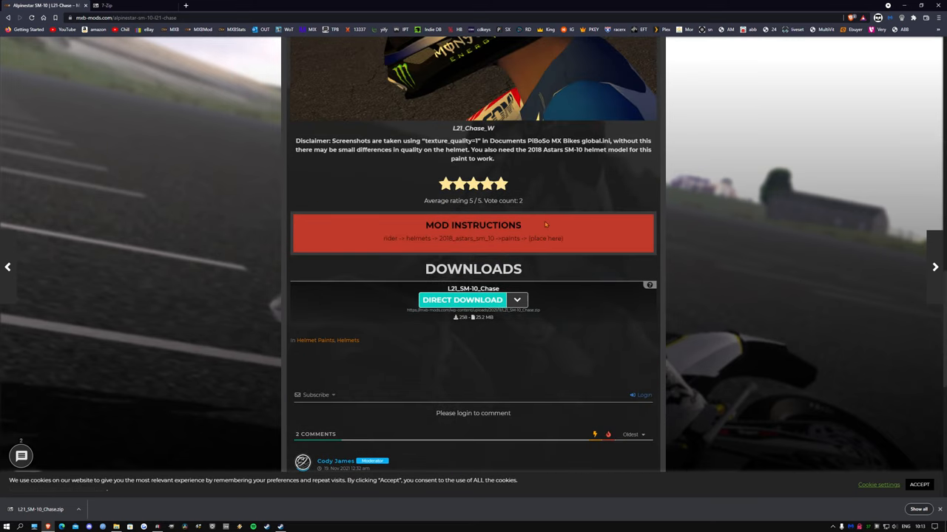
mouse_move(552, 90)
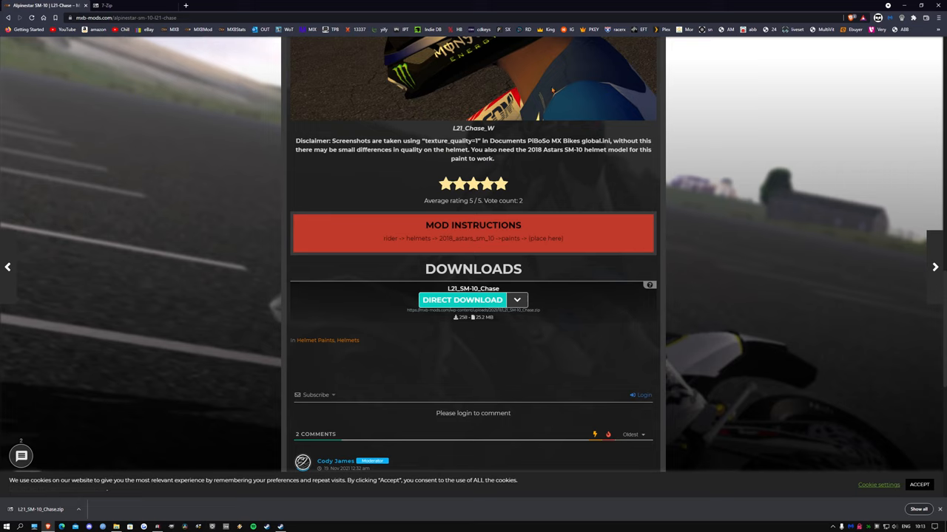
scroll(up, 3)
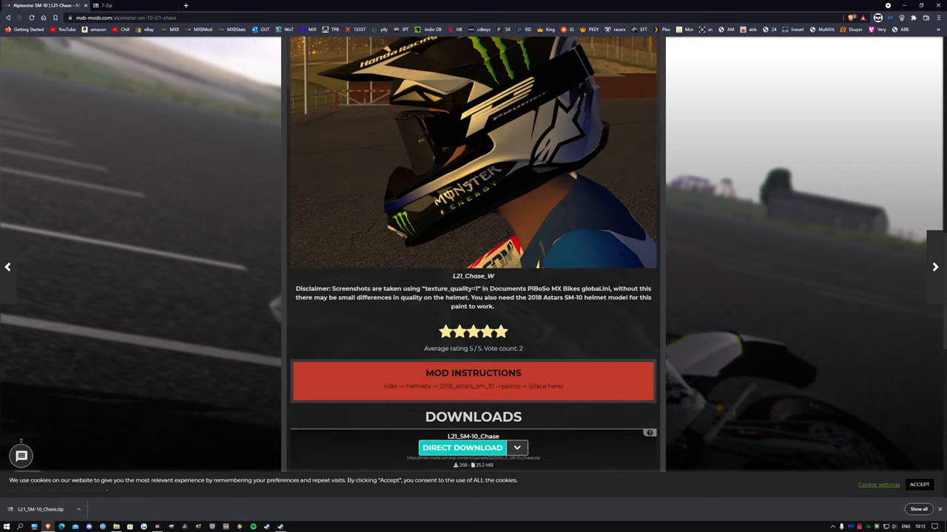
scroll(down, 3)
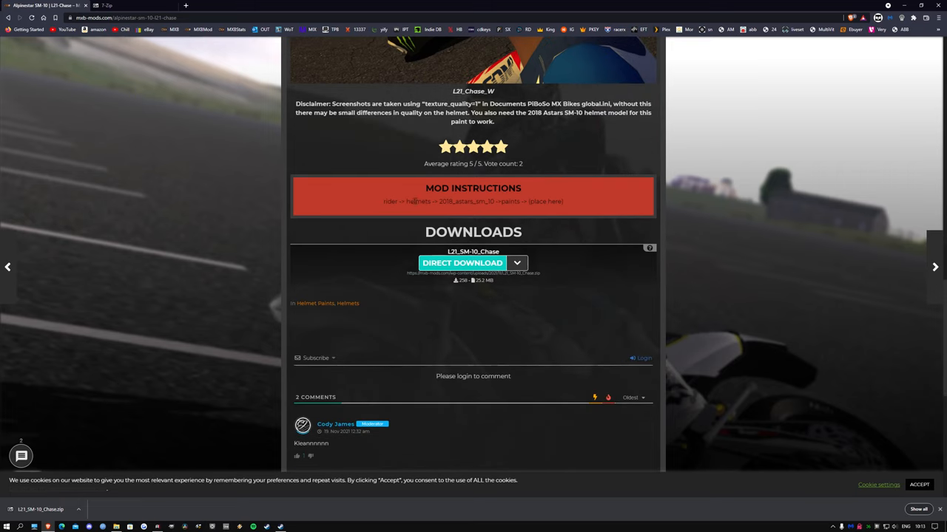
mouse_move(601, 130)
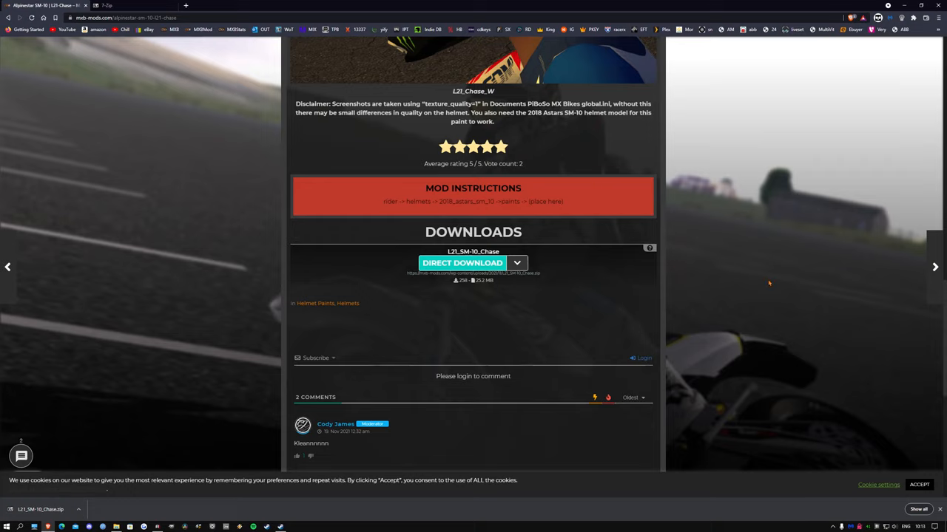
mouse_move(894, 331)
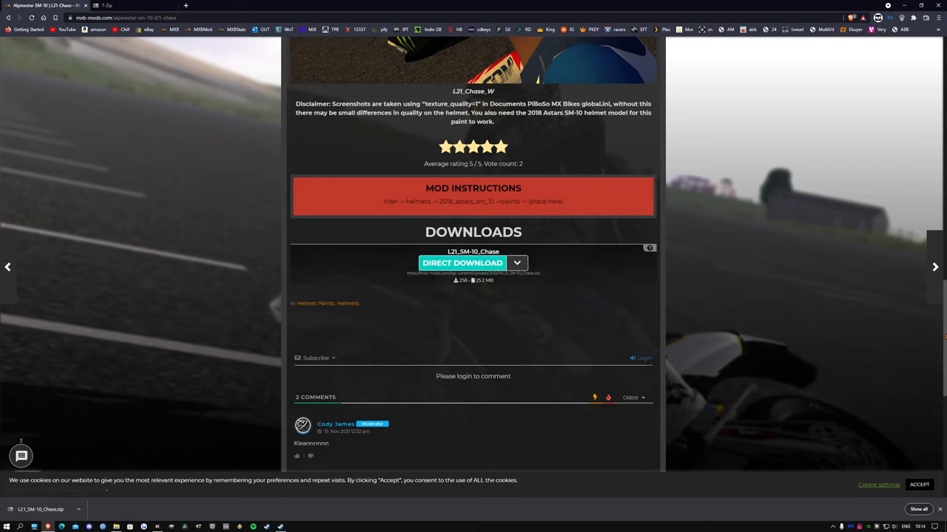
scroll(up, 3)
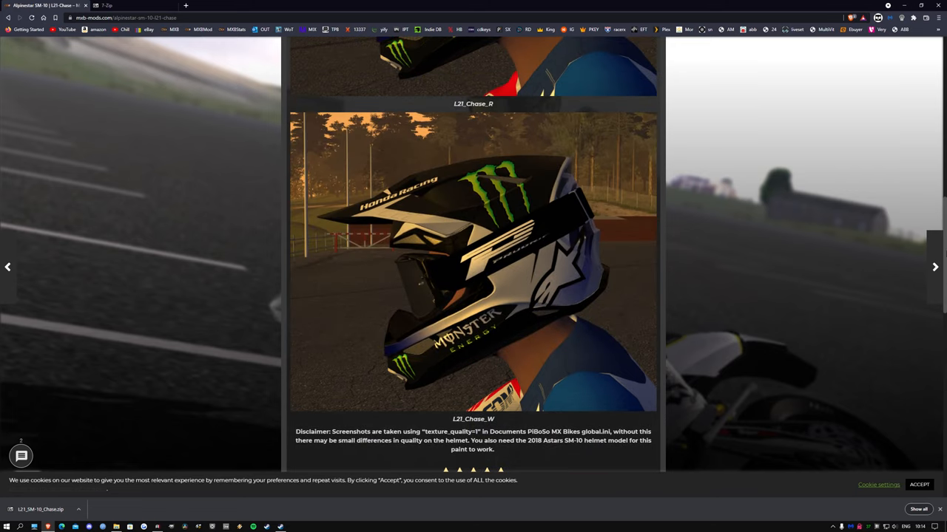
scroll(down, 3)
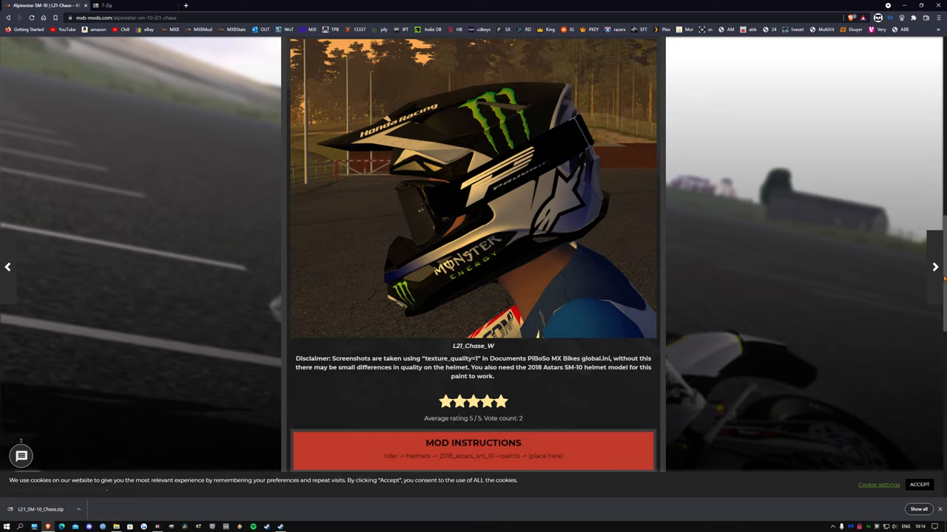
mouse_move(174, 457)
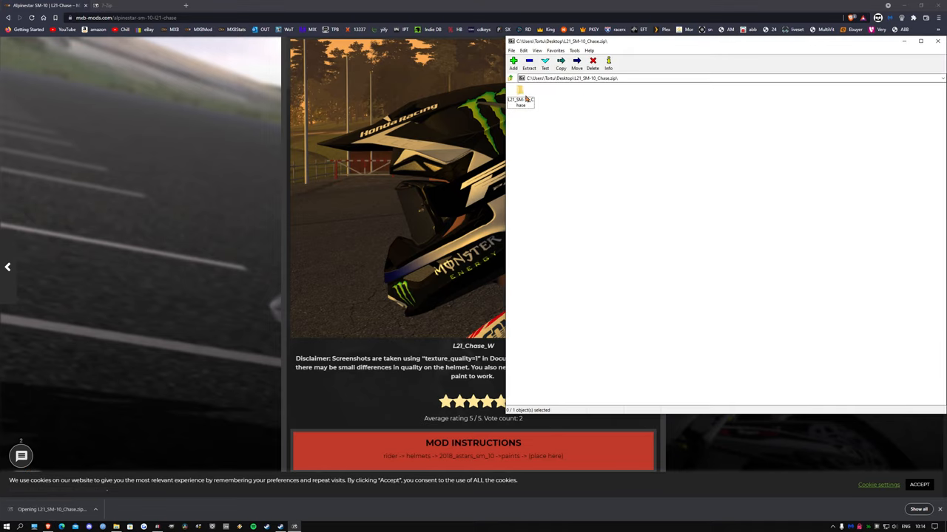
Step: Enter the archive's L21_SM-10_Chase folder and select its paints folder
double_click(520, 100)
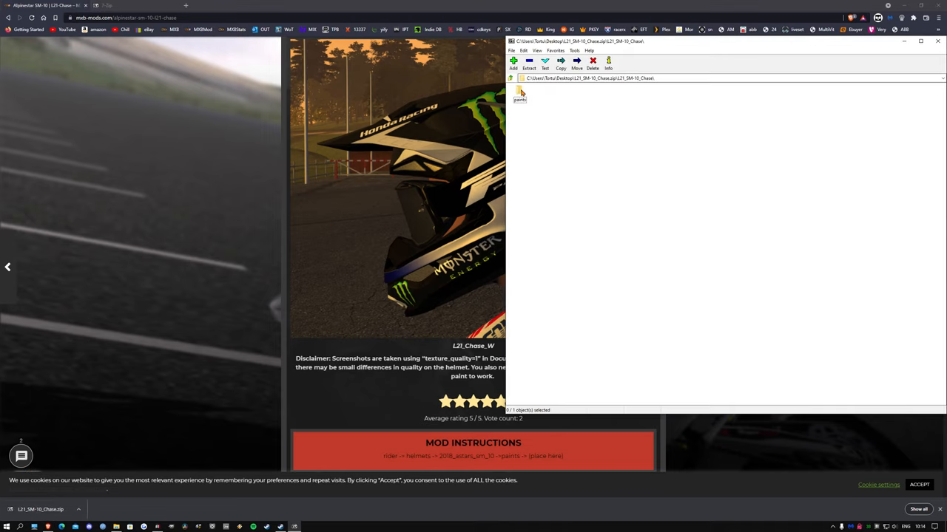
click(519, 93)
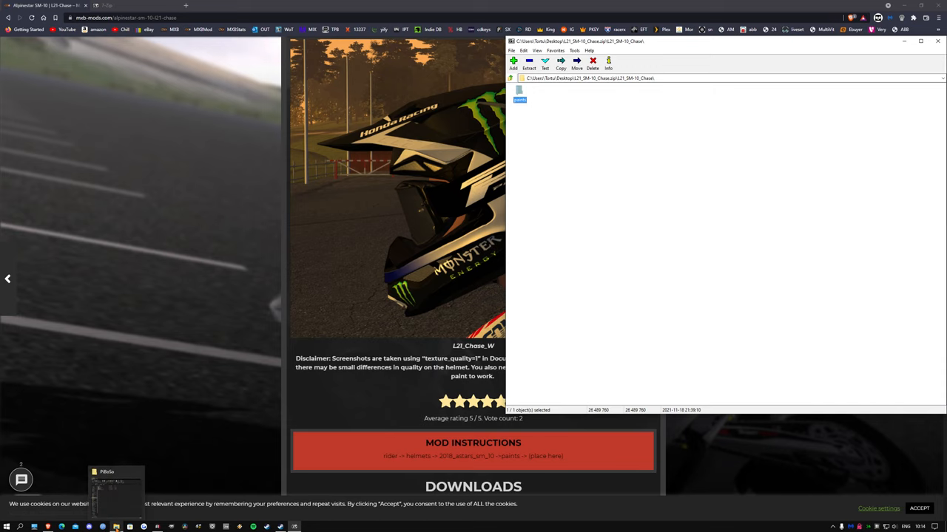
Step: Navigate File Explorer to the mxb folder, then into mods and rider
click(116, 492)
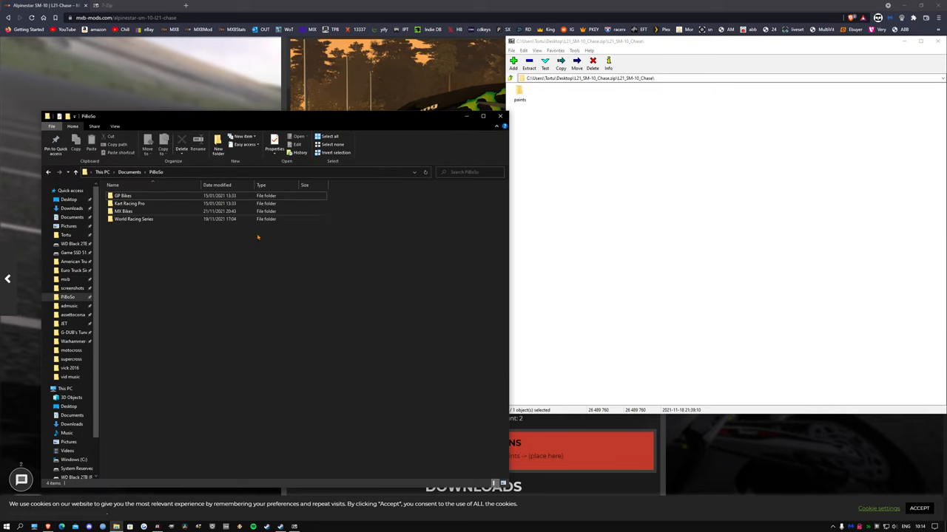
mouse_move(305, 248)
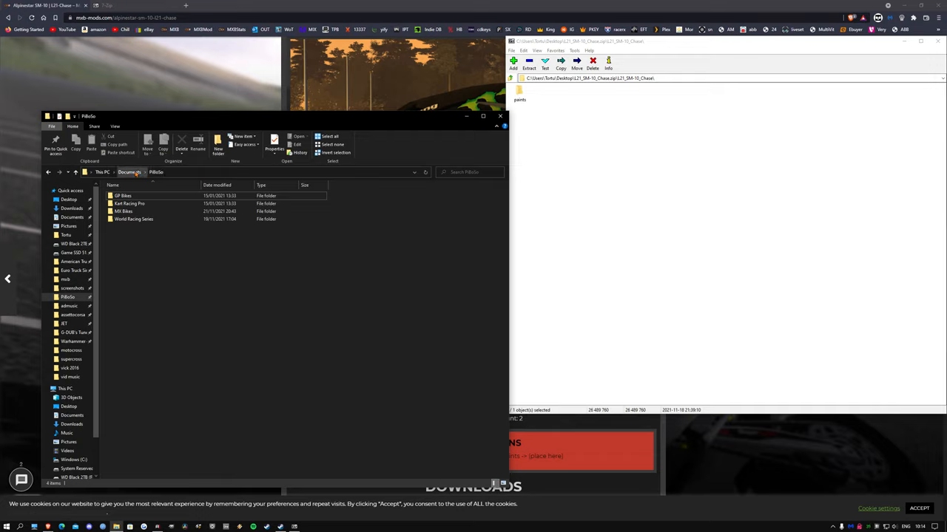
double_click(124, 211)
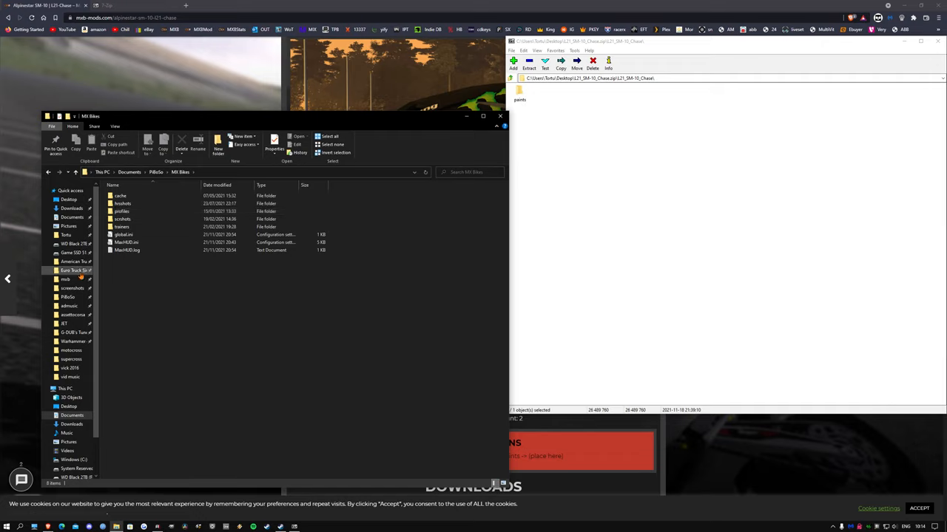
click(122, 204)
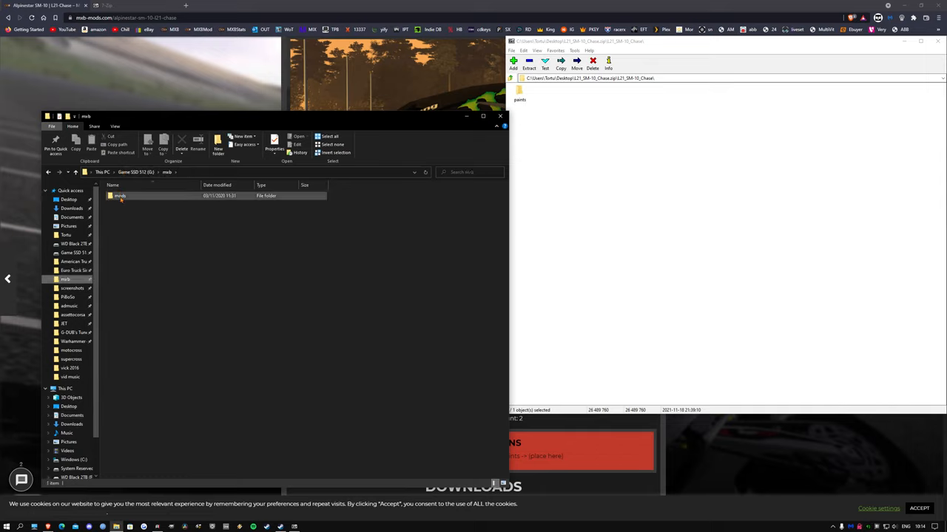
double_click(119, 195)
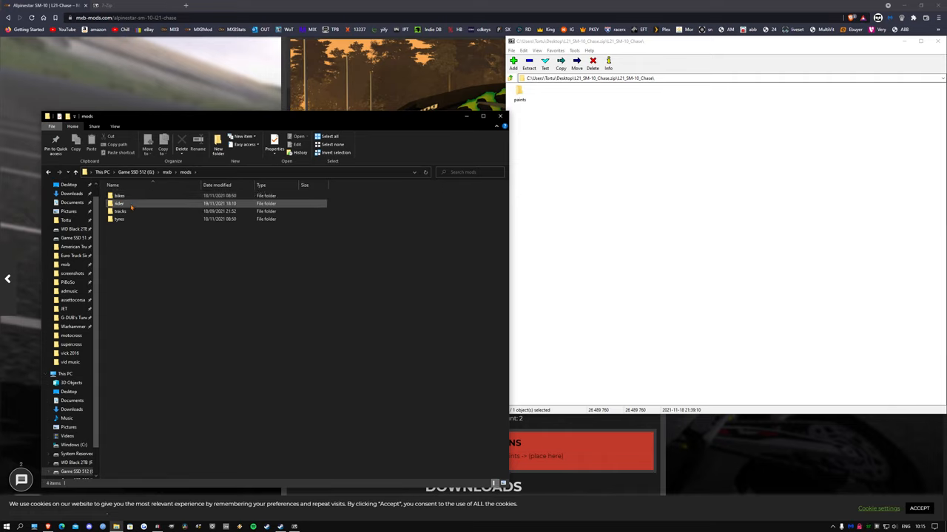
mouse_move(121, 212)
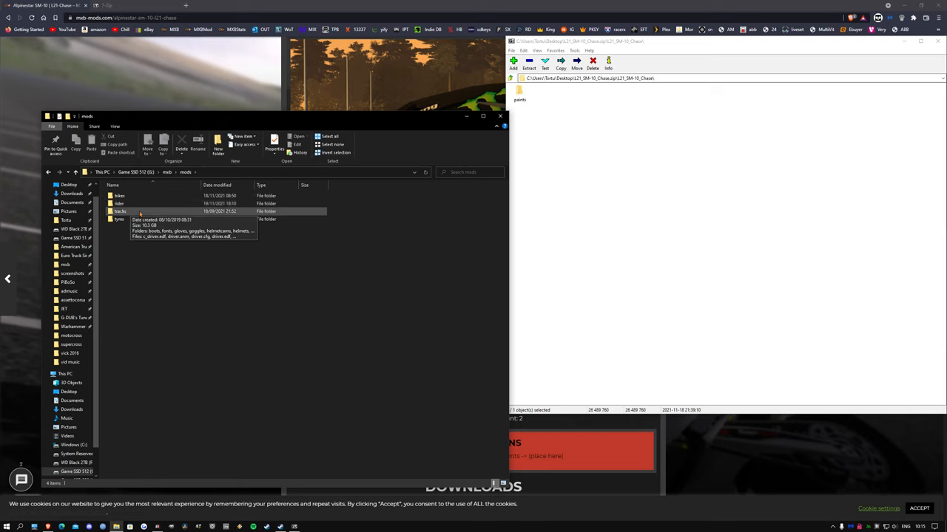
double_click(119, 204)
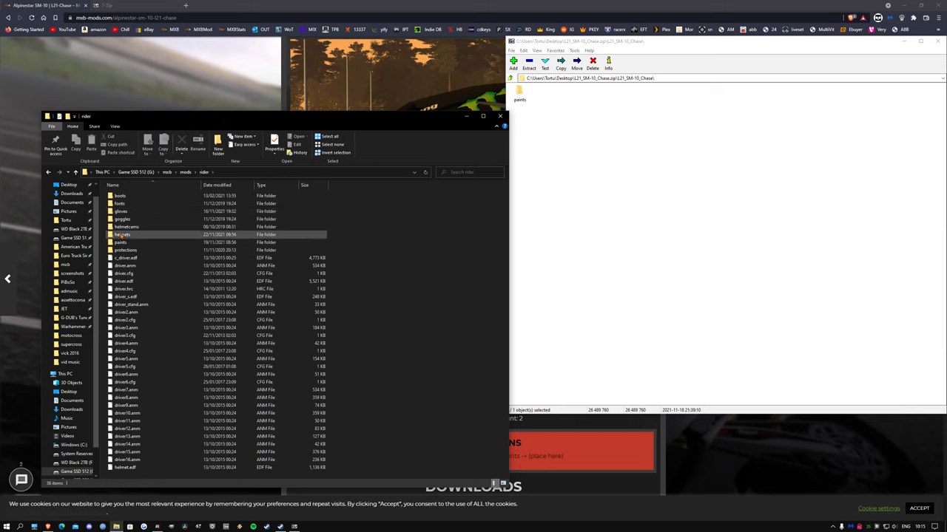
mouse_move(122, 234)
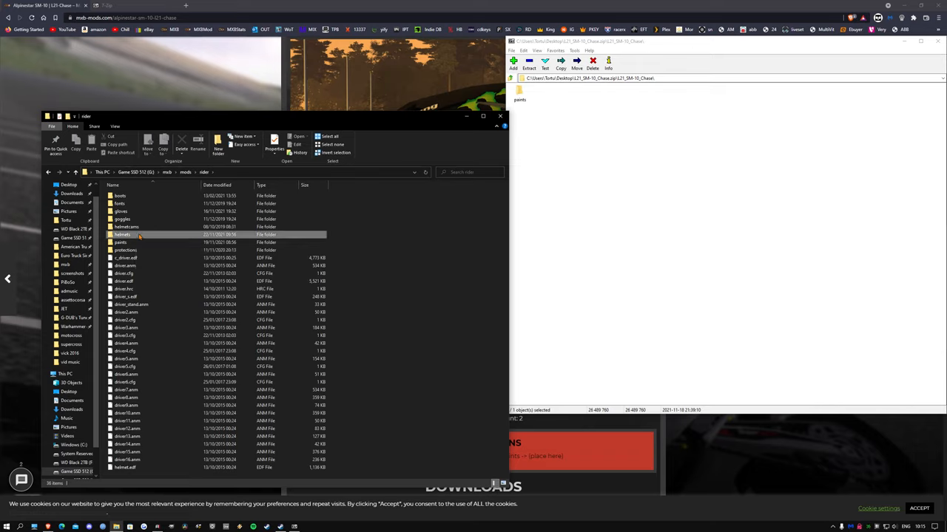
Step: Enter the helmets folder and open the 2018_astars_sm_10 helmet folder
double_click(122, 234)
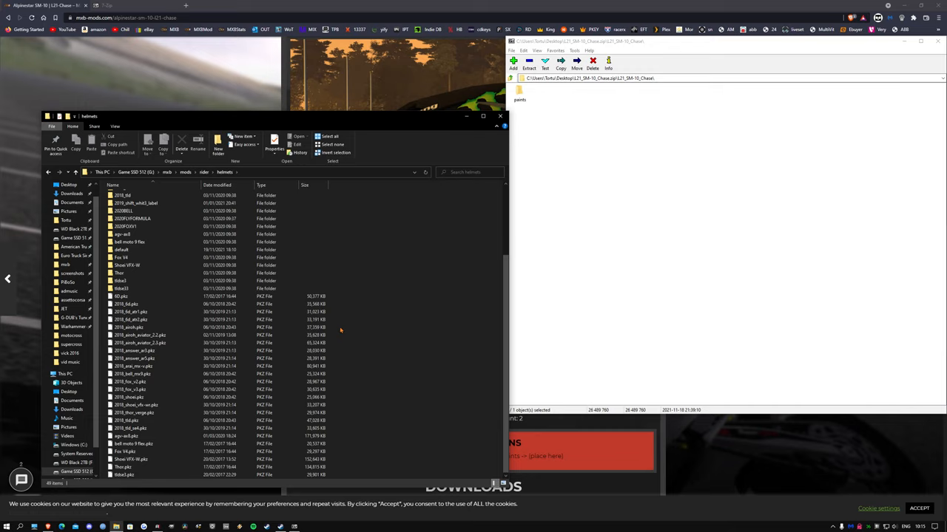
mouse_move(297, 338)
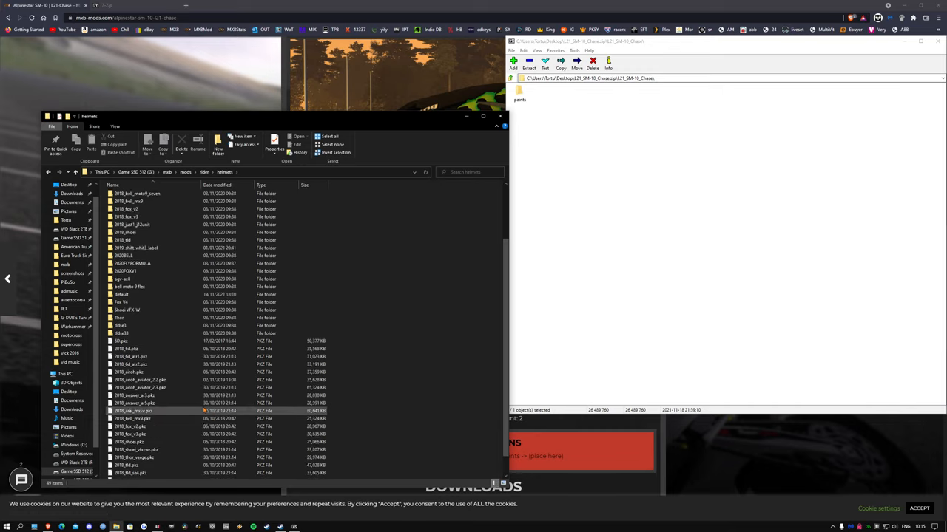
scroll(down, 3)
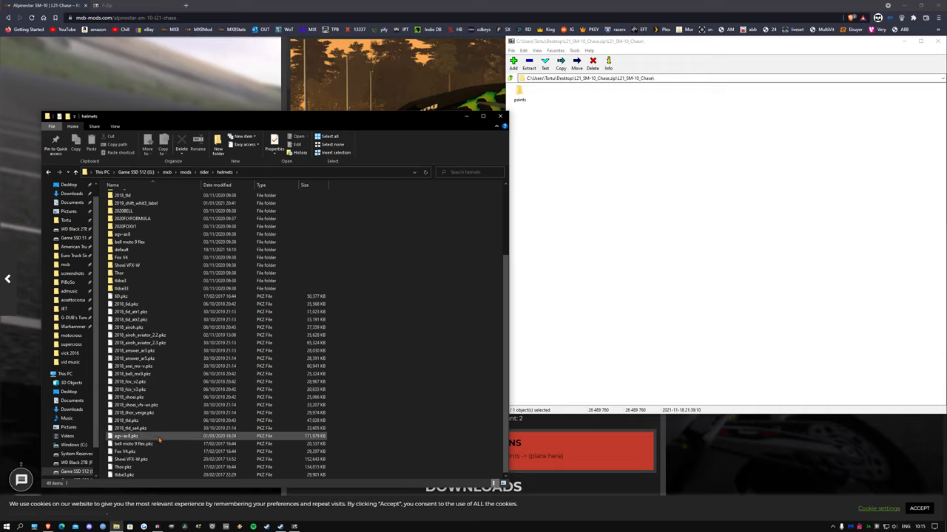
mouse_move(164, 436)
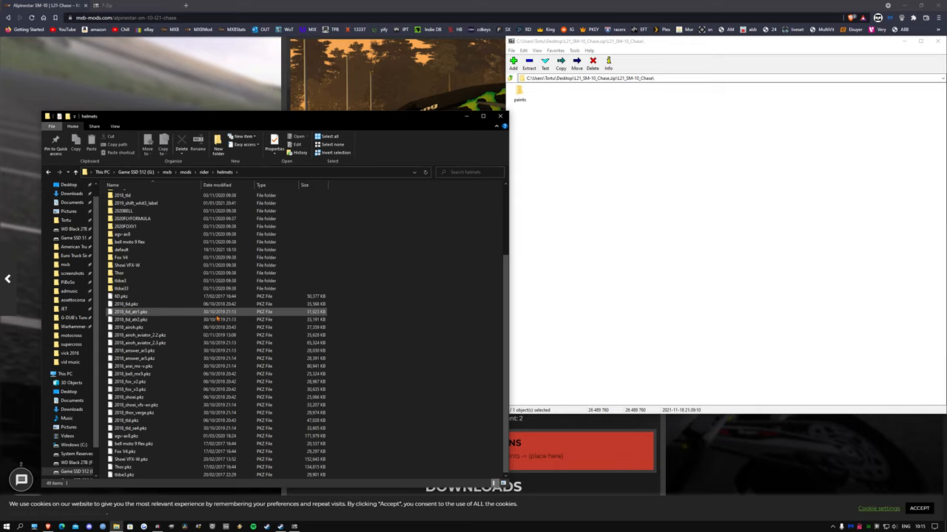
click(131, 320)
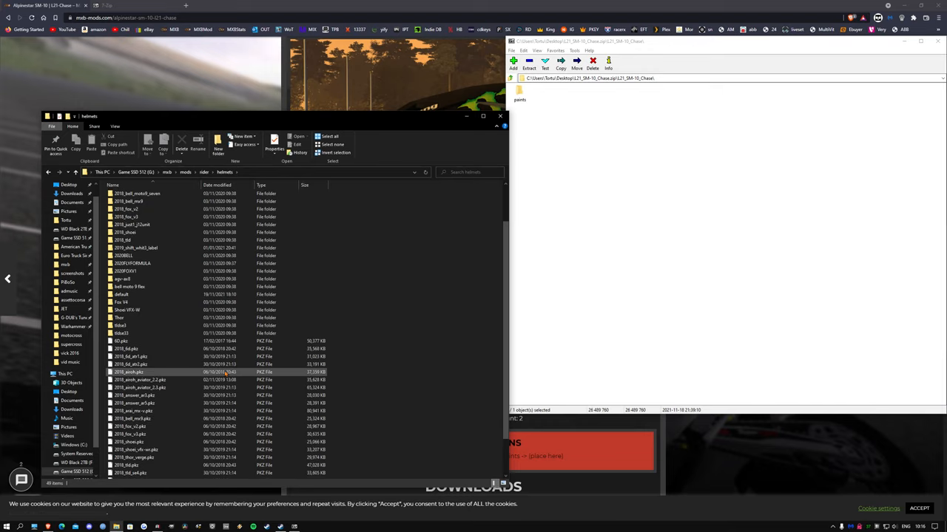
scroll(up, 3)
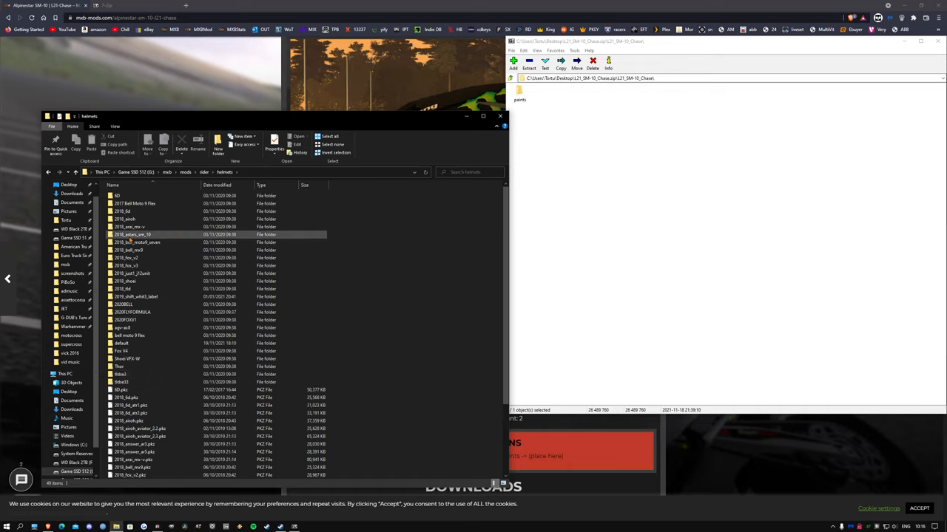
mouse_move(131, 234)
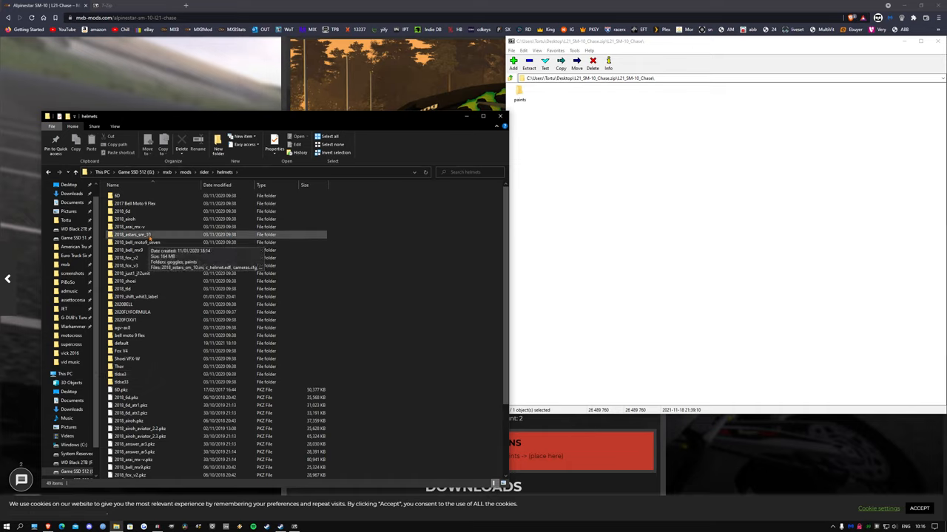
double_click(131, 234)
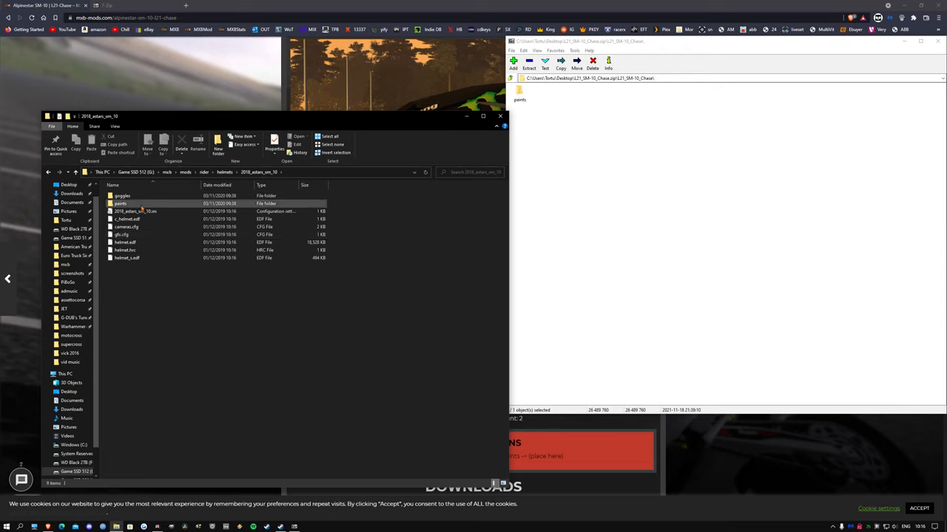
Step: Enter the archive's paints folder holding the four L21_Chase .pnt files
double_click(120, 204)
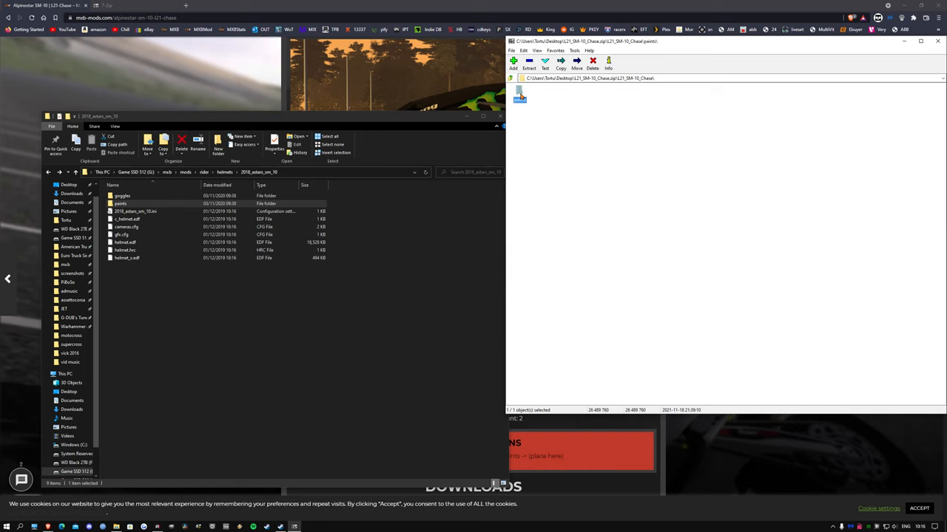
double_click(120, 204)
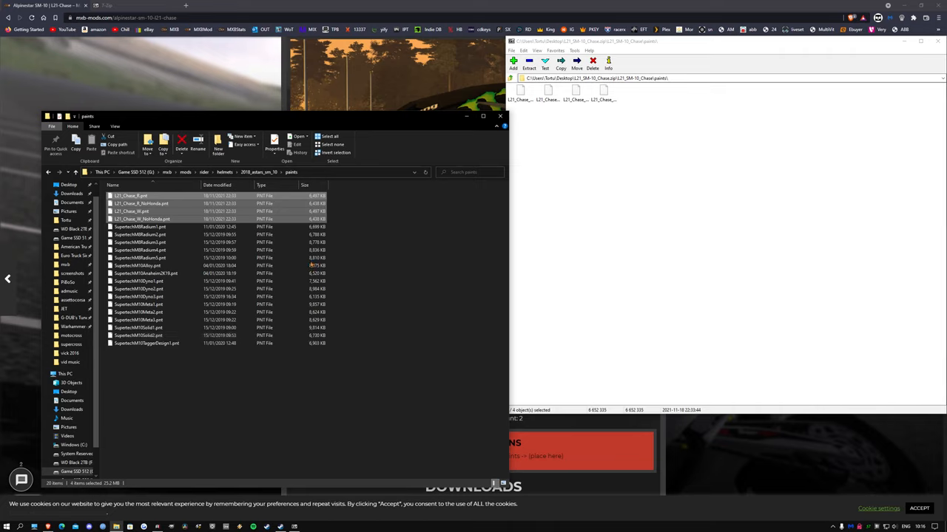
mouse_move(773, 103)
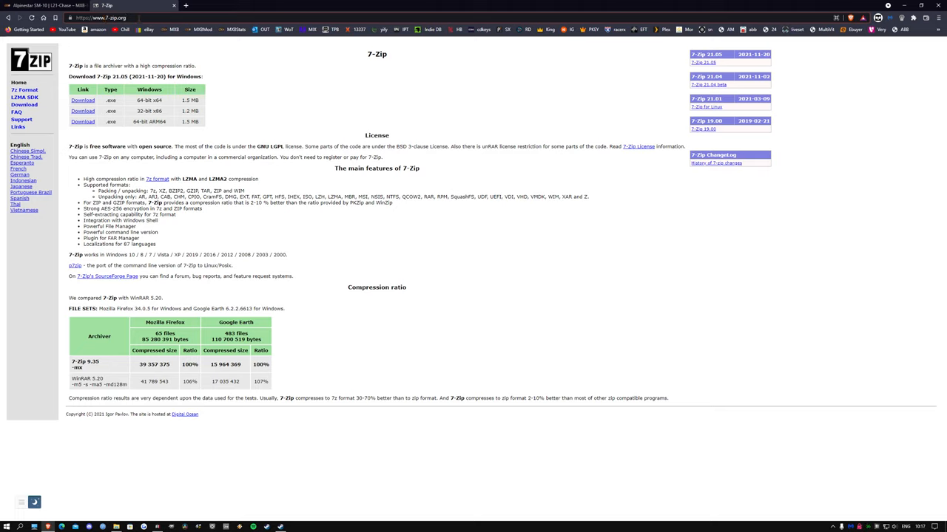
mouse_move(264, 104)
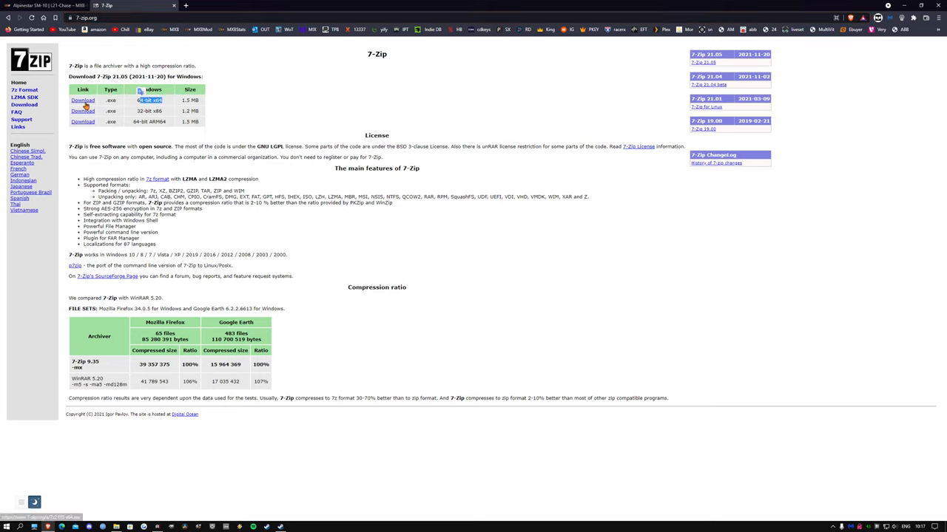
mouse_move(395, 125)
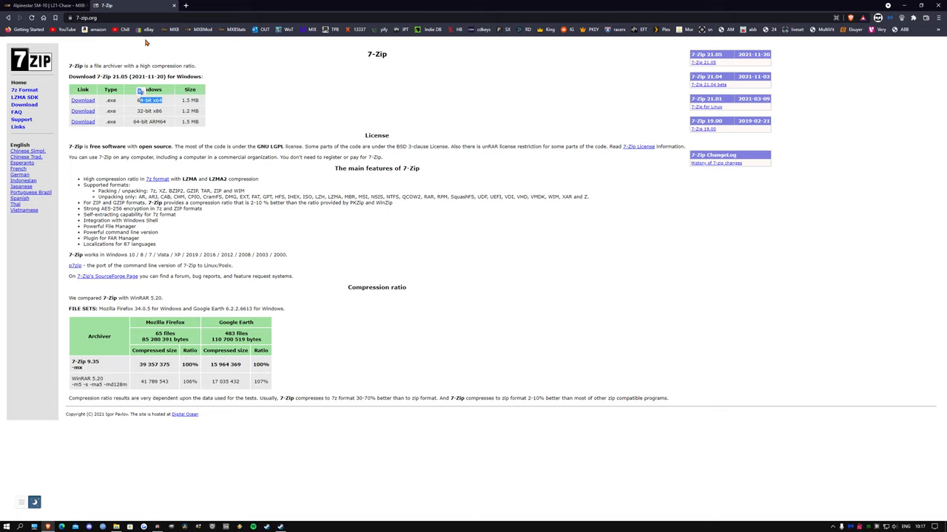
mouse_move(413, 116)
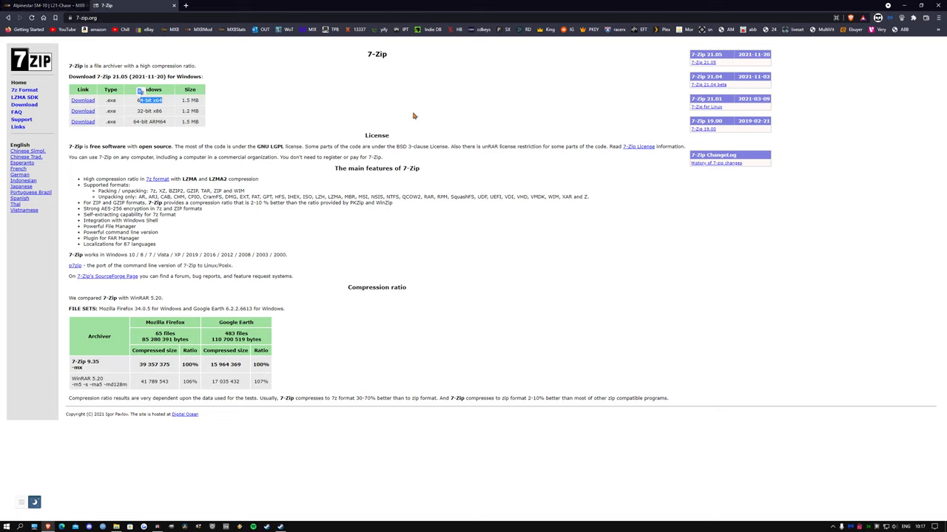
Step: Switch to the 7-zip.org tab showing the 7-Zip 21.05 download table
click(45, 5)
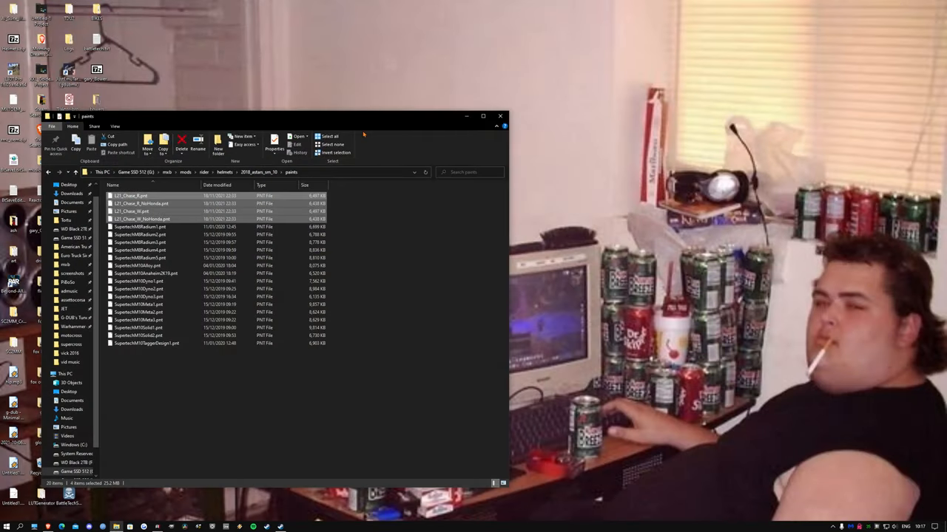
mouse_move(466, 116)
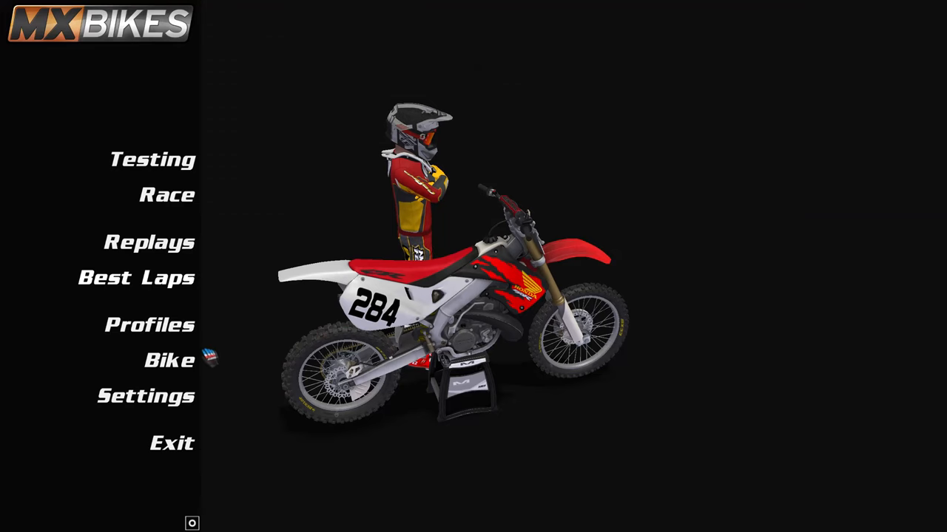
Step: Enter the Bike Selection screen from the MX Bikes main menu
click(169, 361)
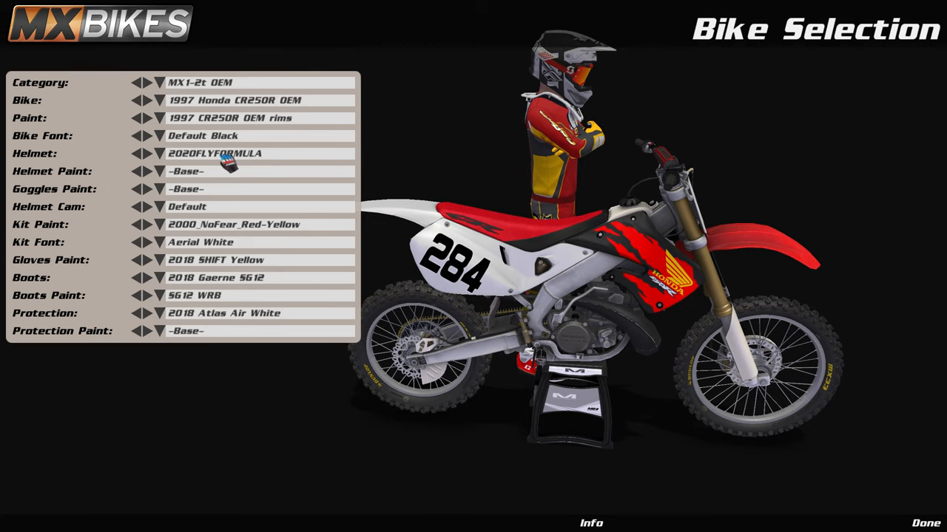
Step: Choose the 2018 Alpinestars SM10 helmet from the helmet list
click(157, 153)
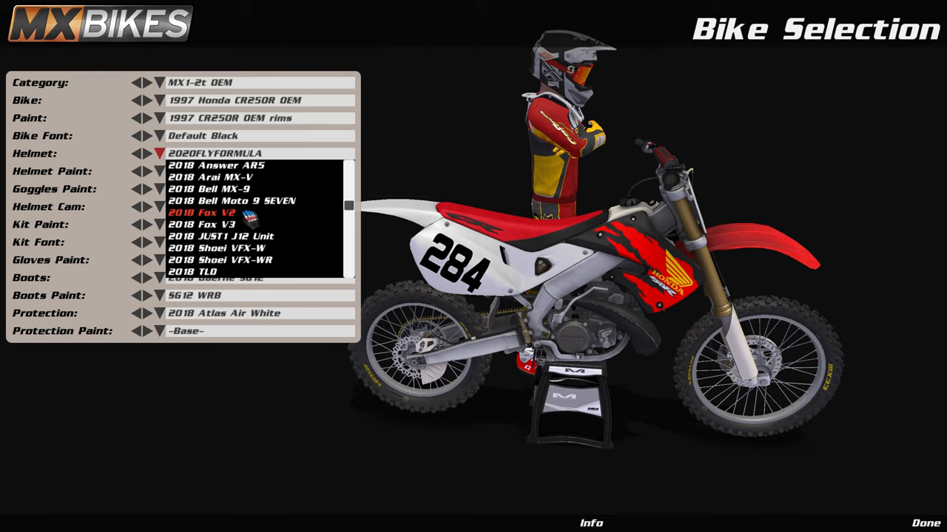
scroll(up, 3)
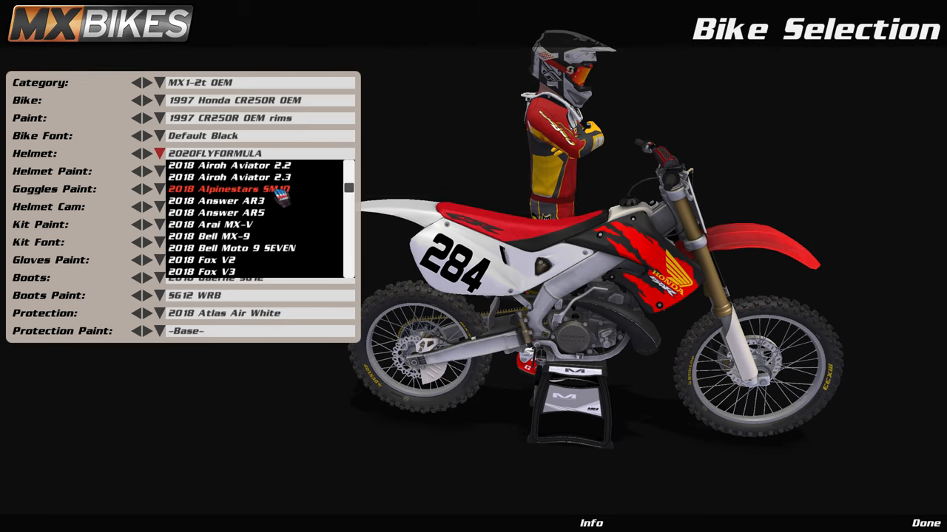
click(230, 189)
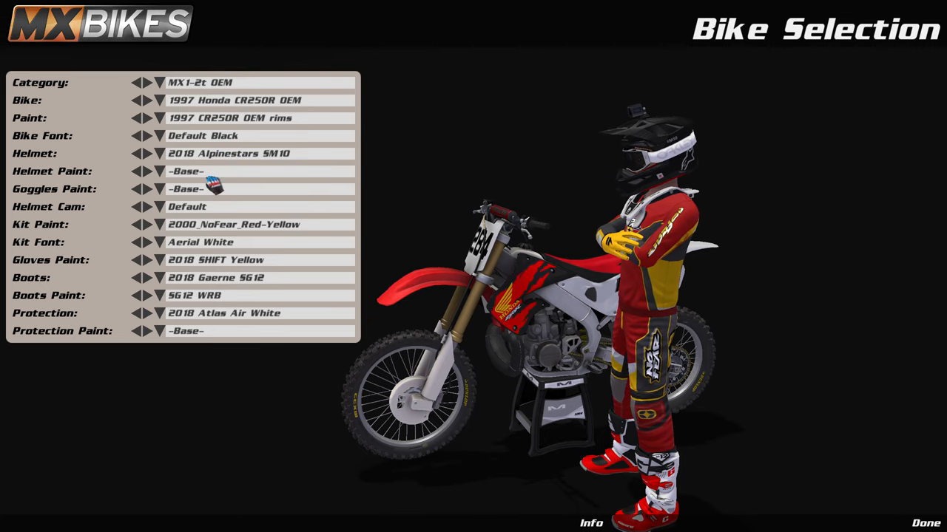
Step: Apply the L21_Chase_R paint, then step back to the 2017 Bell Moto 9 Flex helmet
click(159, 171)
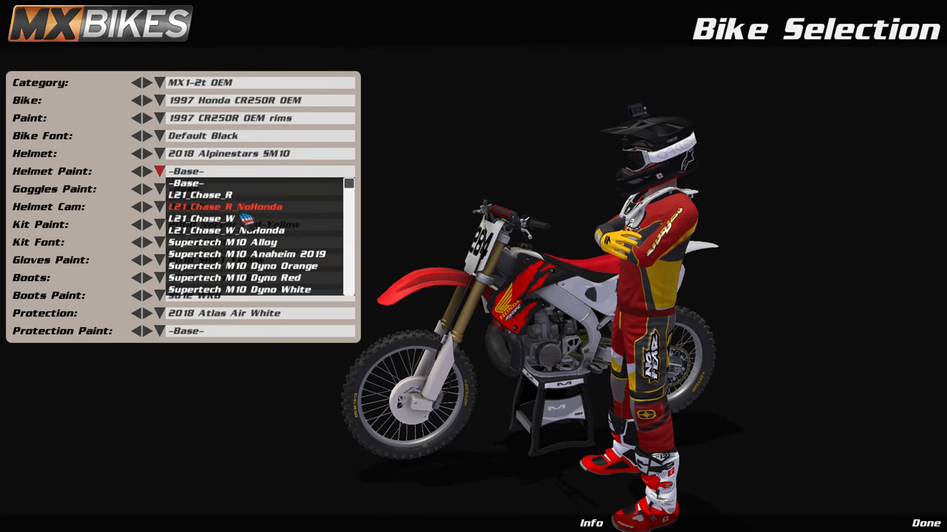
click(200, 194)
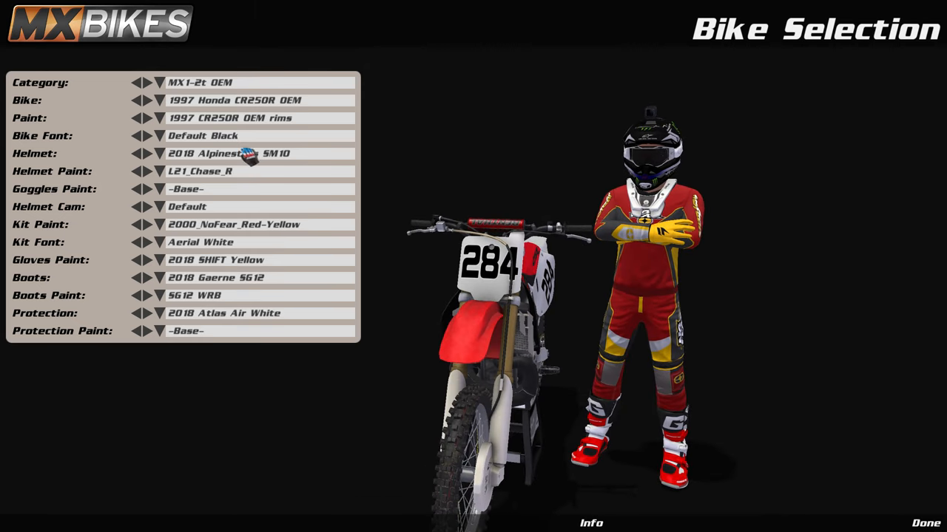
click(158, 153)
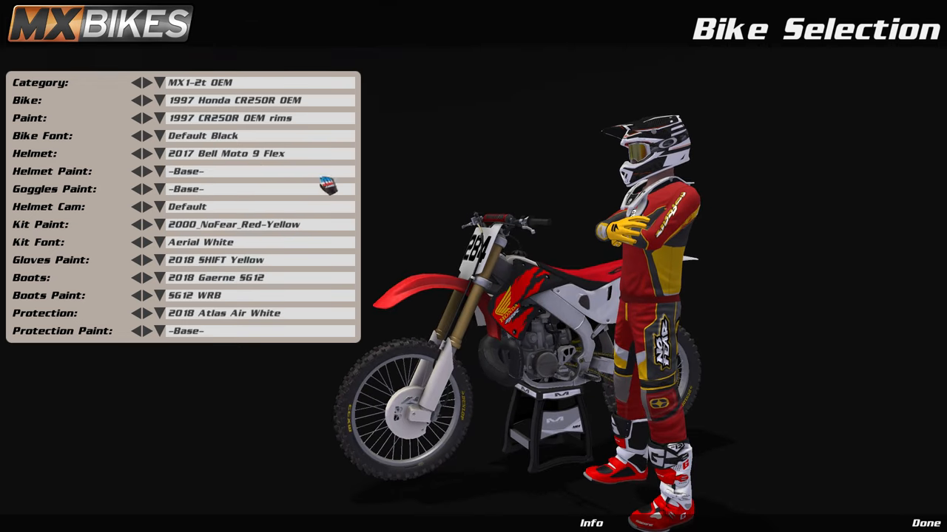
Step: Browse the 2018 6D, ATR1 and Airoh Aviator 2.3 helmets with the arrows and list
click(139, 153)
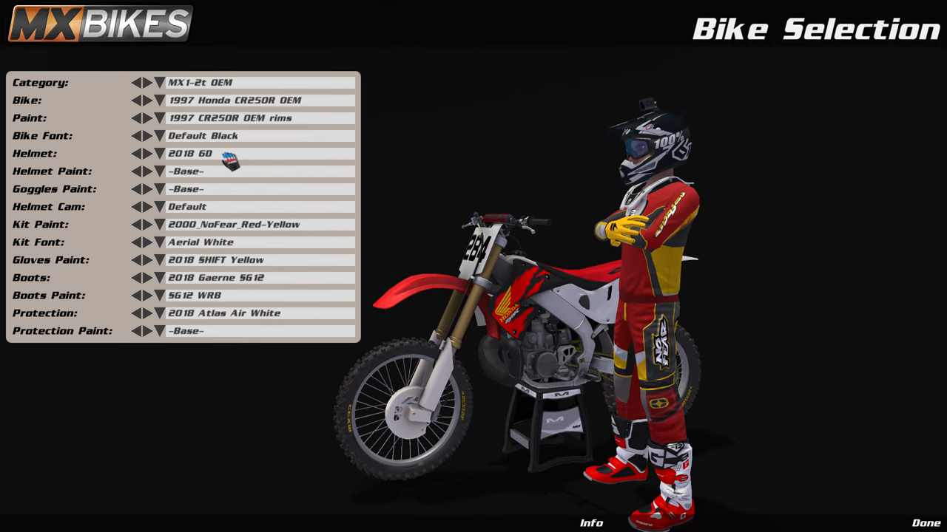
click(150, 153)
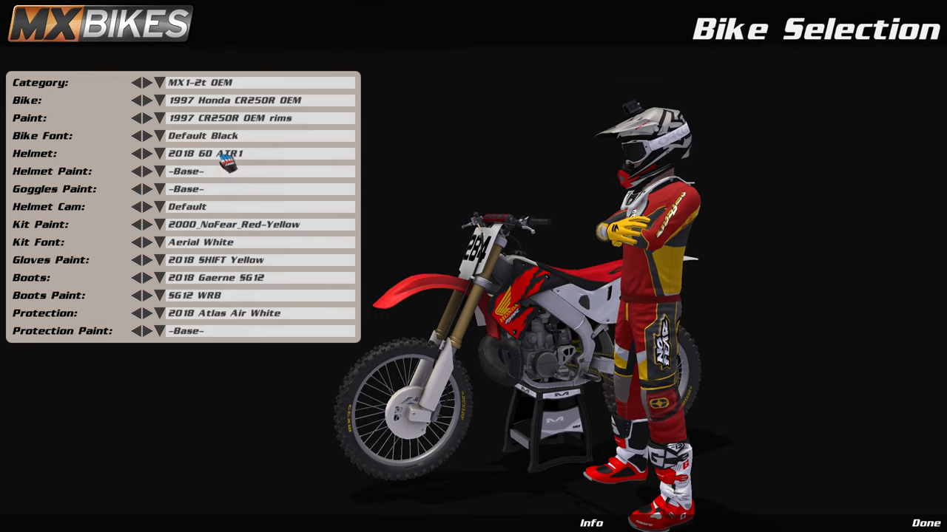
click(151, 153)
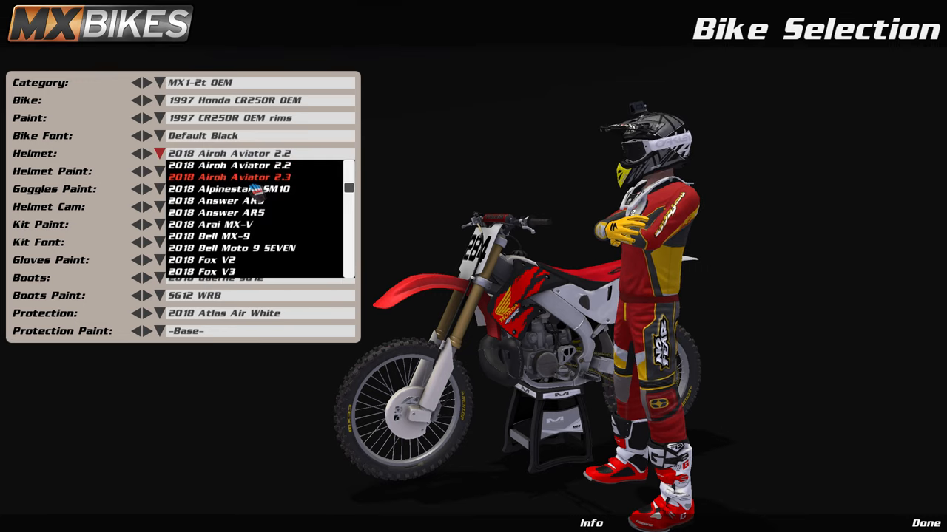
click(230, 177)
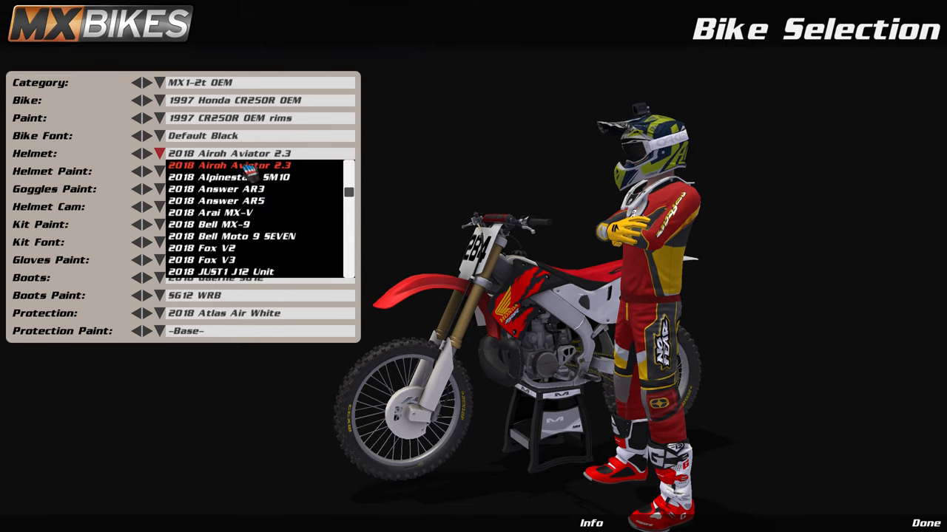
click(230, 165)
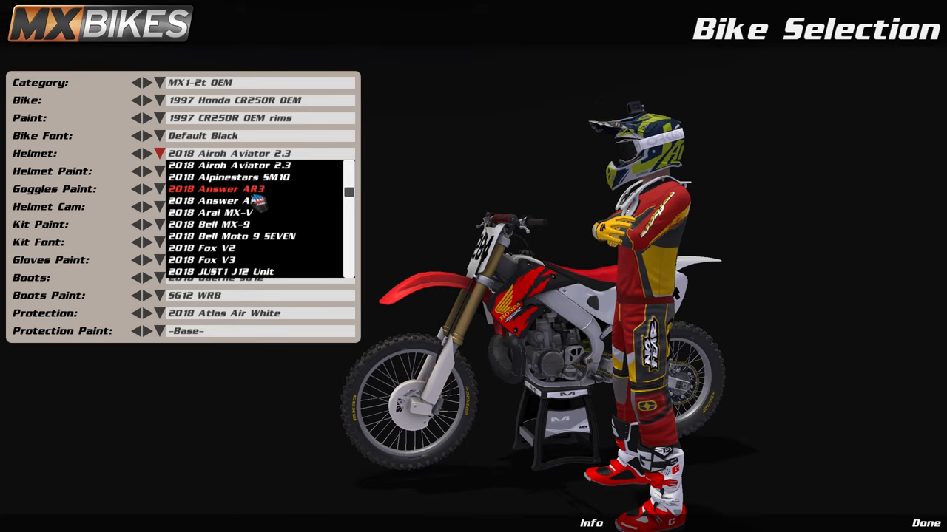
Step: Choose the Default helmet with base paint from the helmet list
scroll(down, 3)
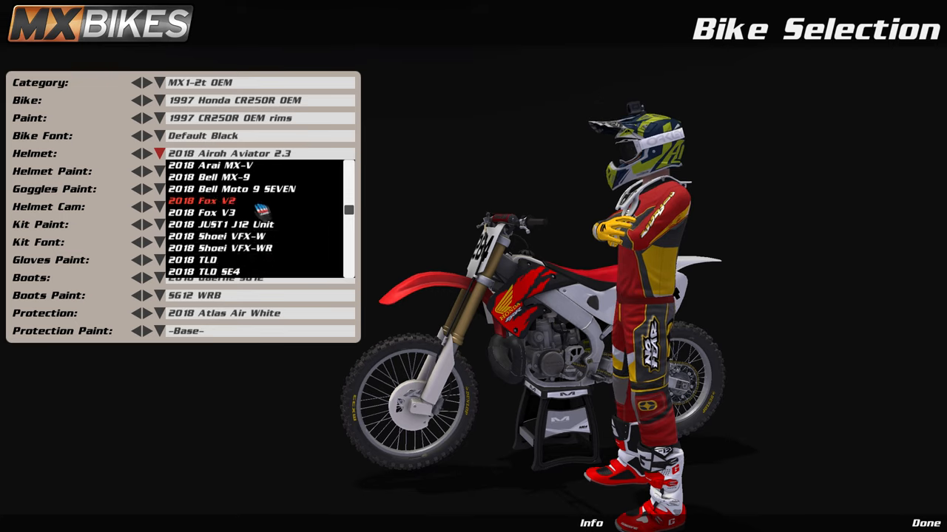
scroll(down, 3)
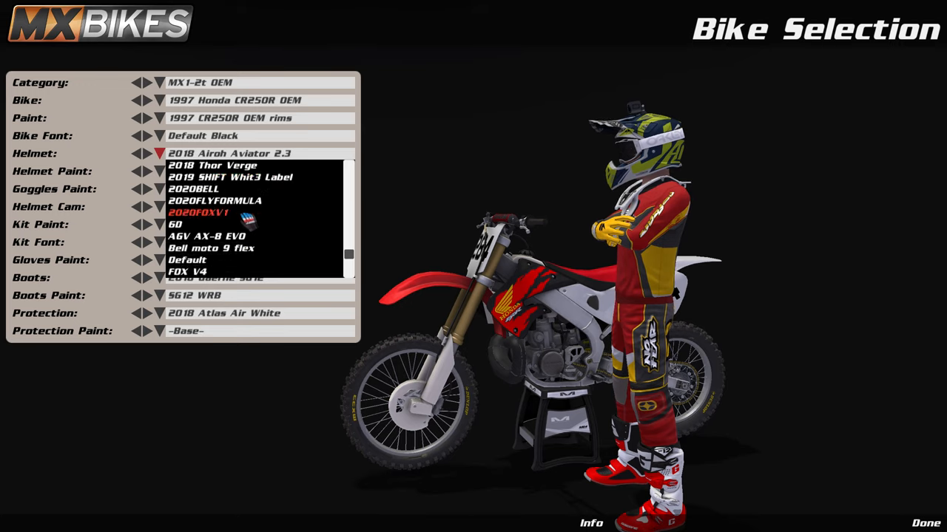
click(187, 260)
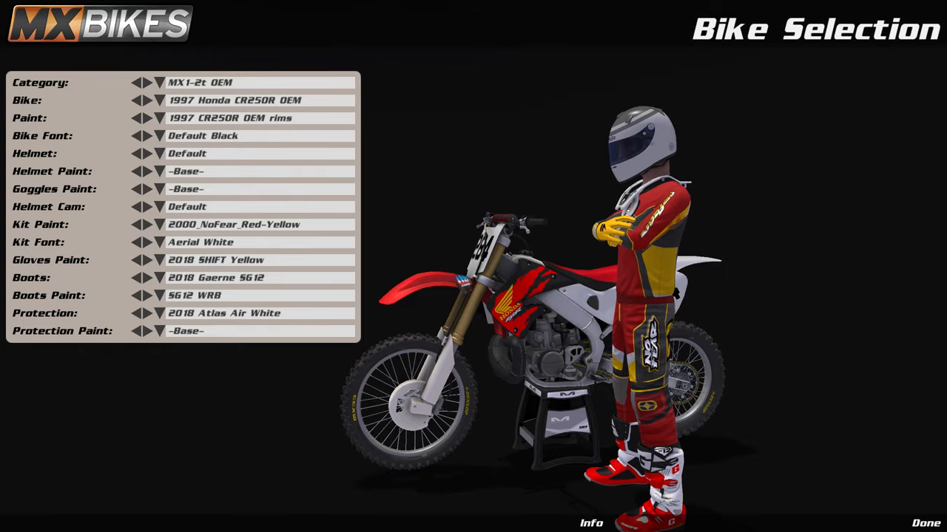